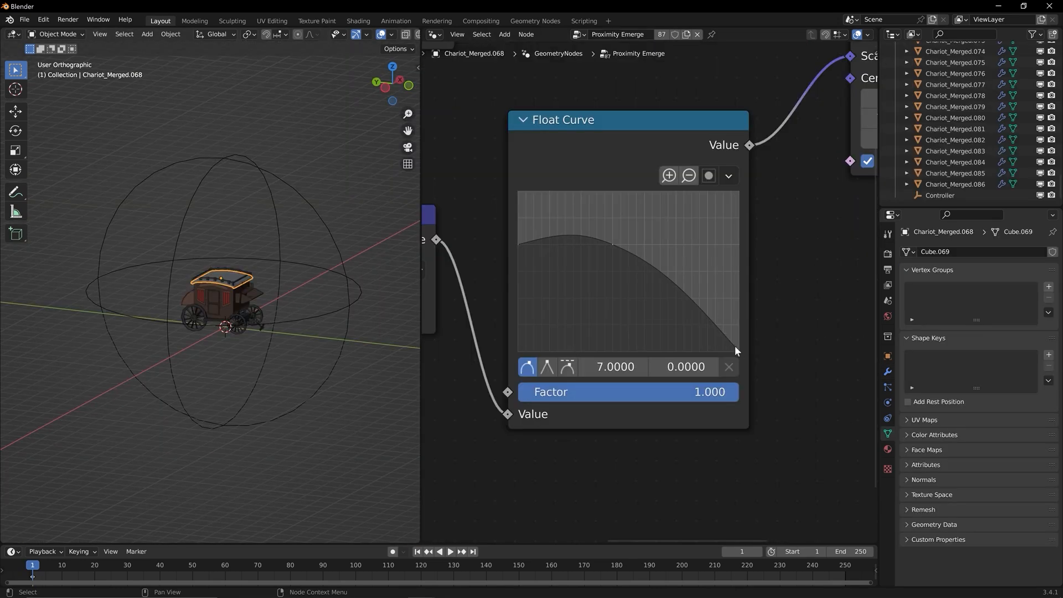
Drag a Float Curve point down so the hump falls toward 0 at the right end.
{"action": "left_click_drag", "start_coordinate": [597, 239], "coordinate": [739, 352]}
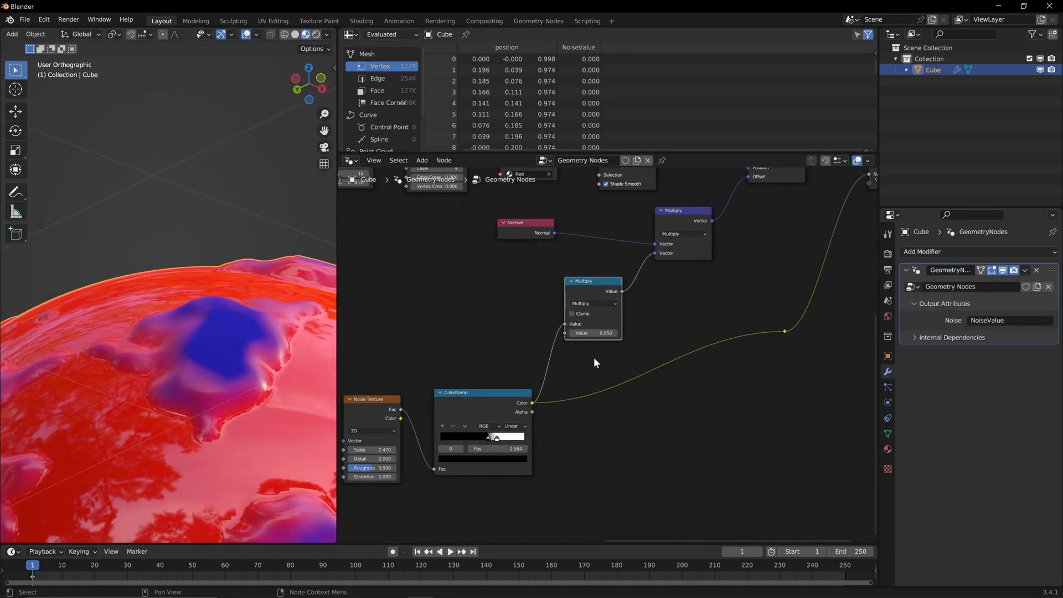
Select the Cube in the Outliner to show its Distance, Map Range, Noise and Multiply node tree.
{"action": "left_click_drag", "start_coordinate": [594, 333], "coordinate": [607, 333]}
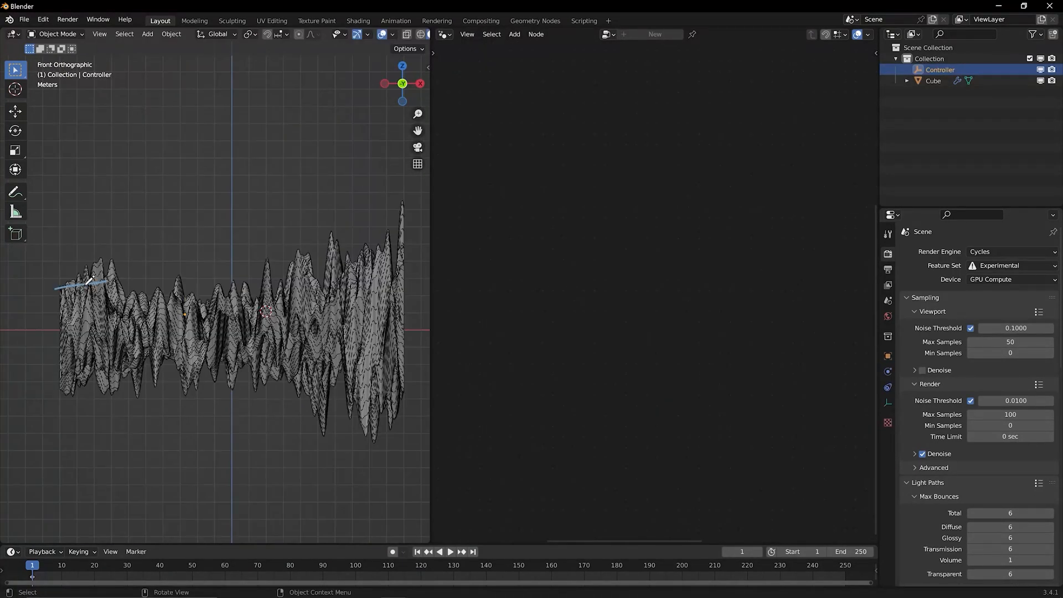
{"action": "left_click", "coordinate": [933, 81]}
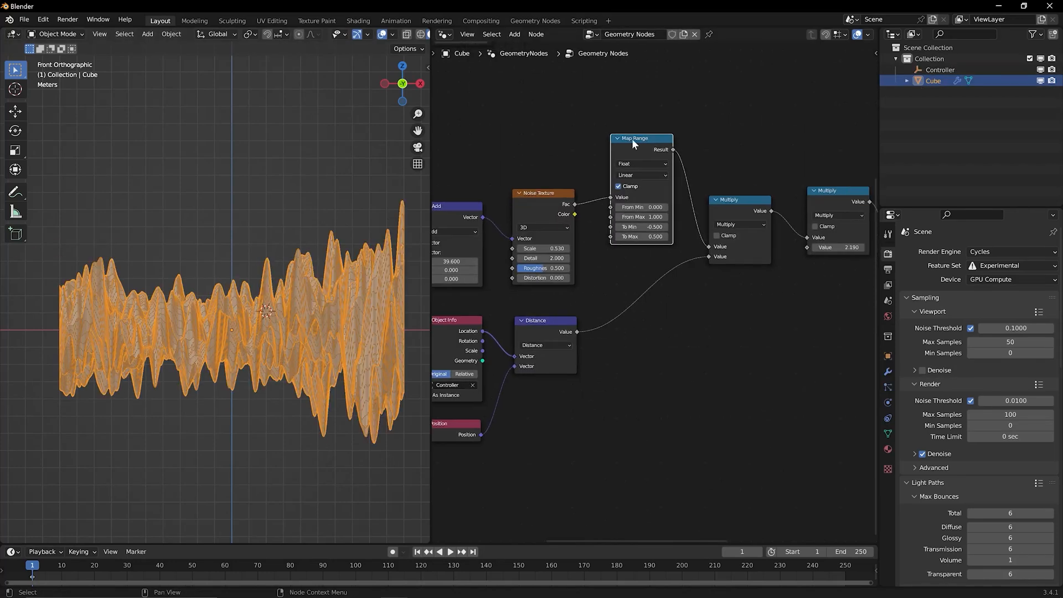